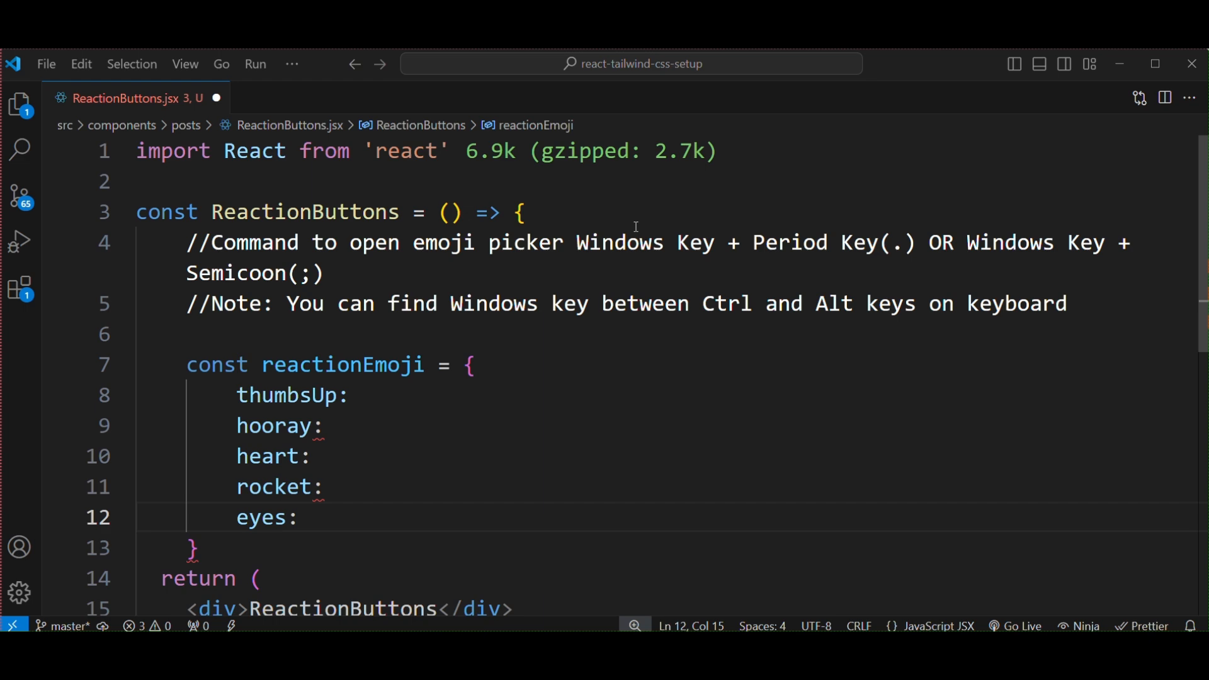
Step: Highlight the two emoji picker shortcuts mentioned in the code comment
click(576, 242)
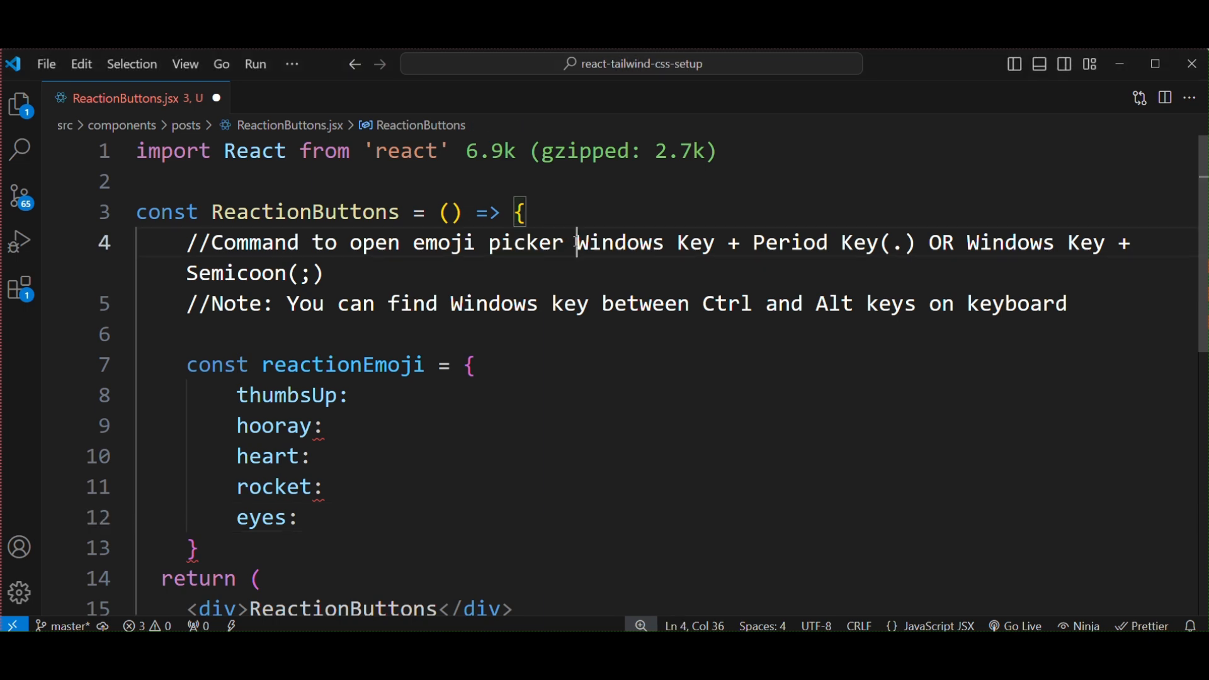
drag(577, 243, 916, 243)
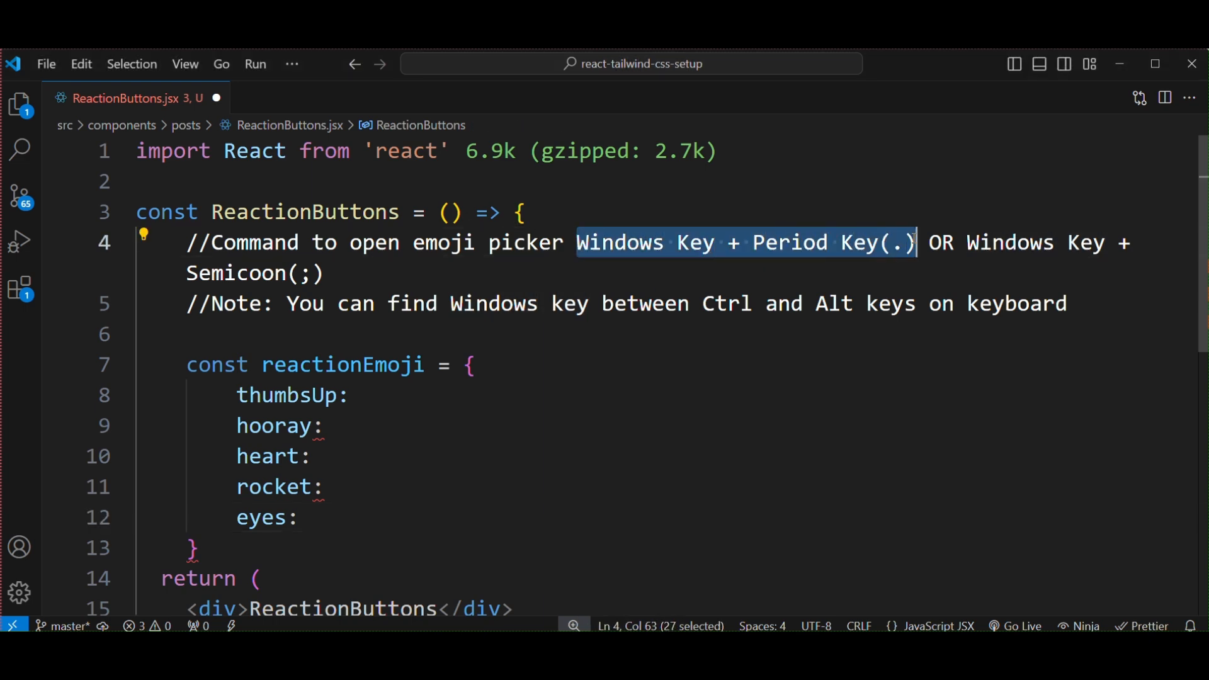
click(967, 242)
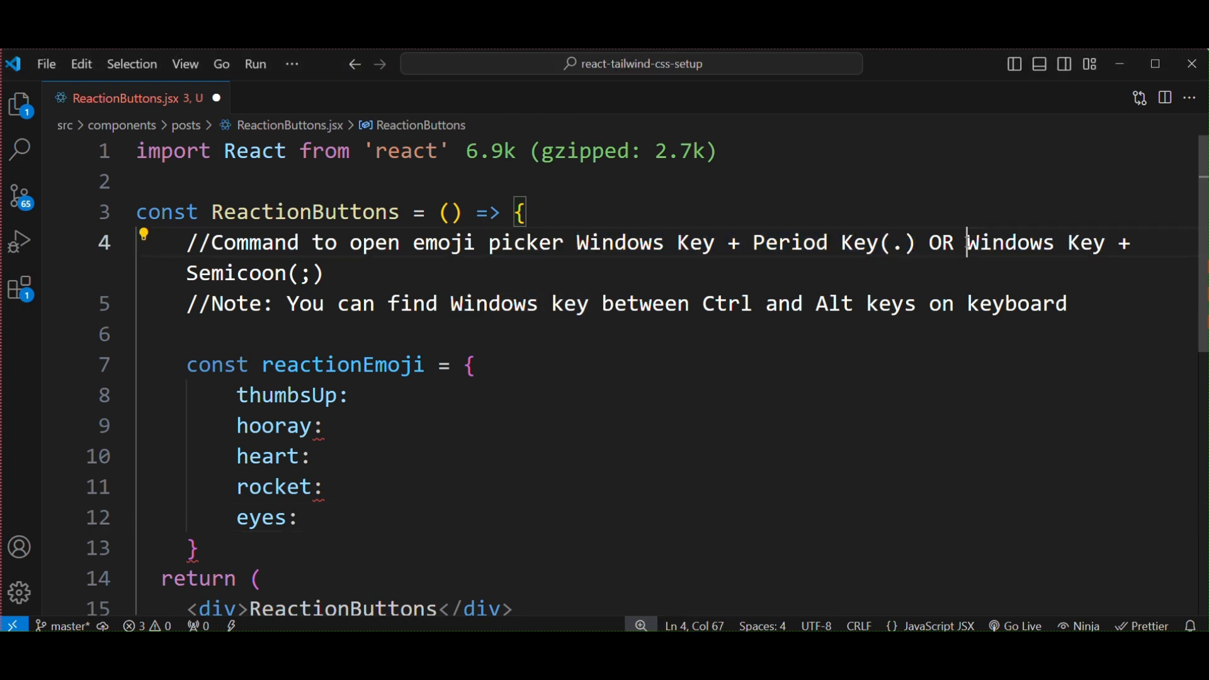
drag(966, 242, 325, 273)
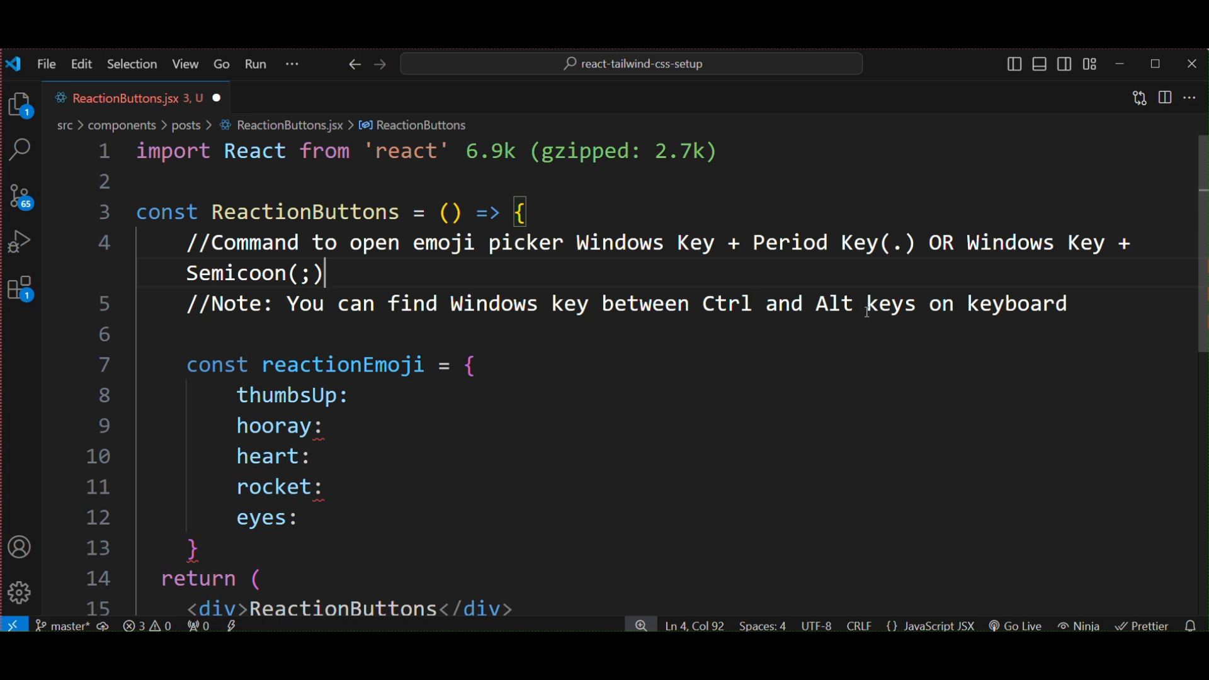
mouse_move(367, 395)
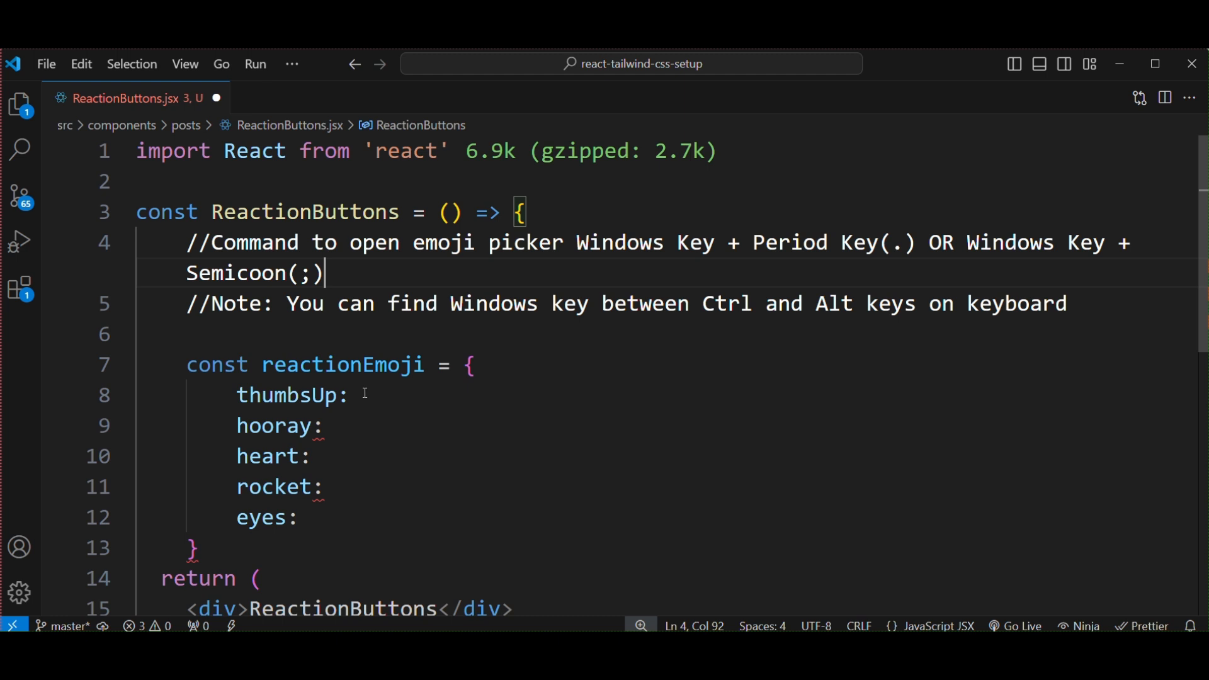
Step: Set thumbsUp to the thumbs-up emoji found by searching 'thu' in the picker
click(365, 395)
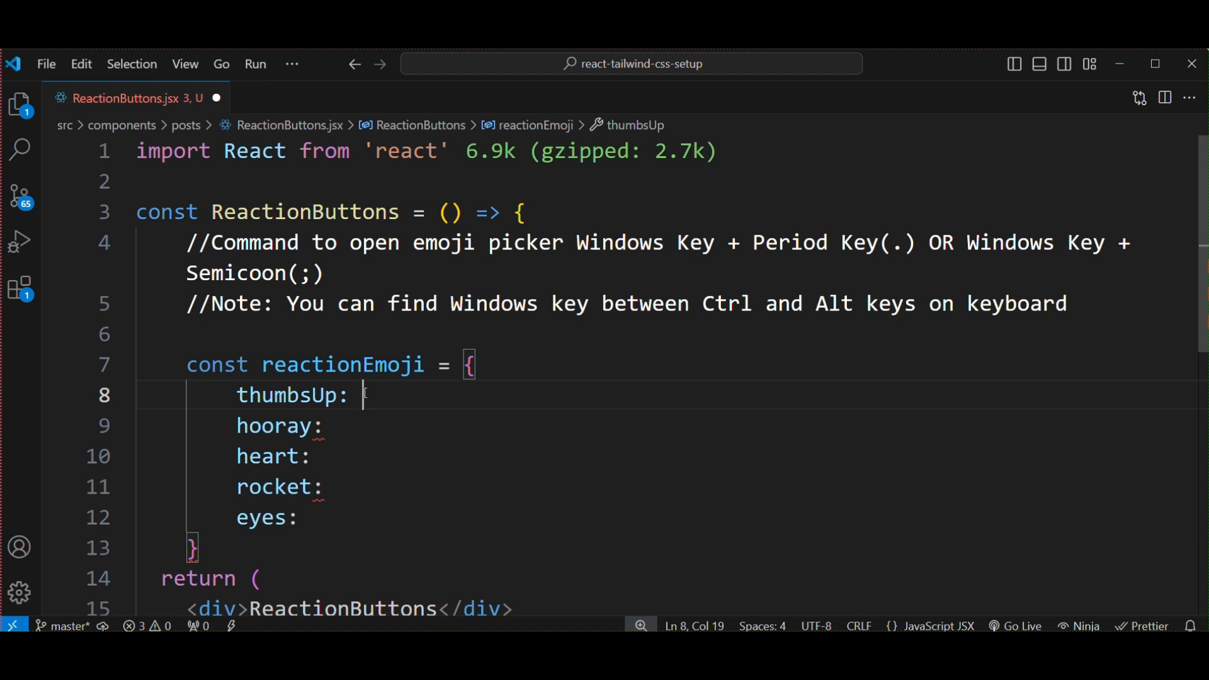
mouse_move(364, 397)
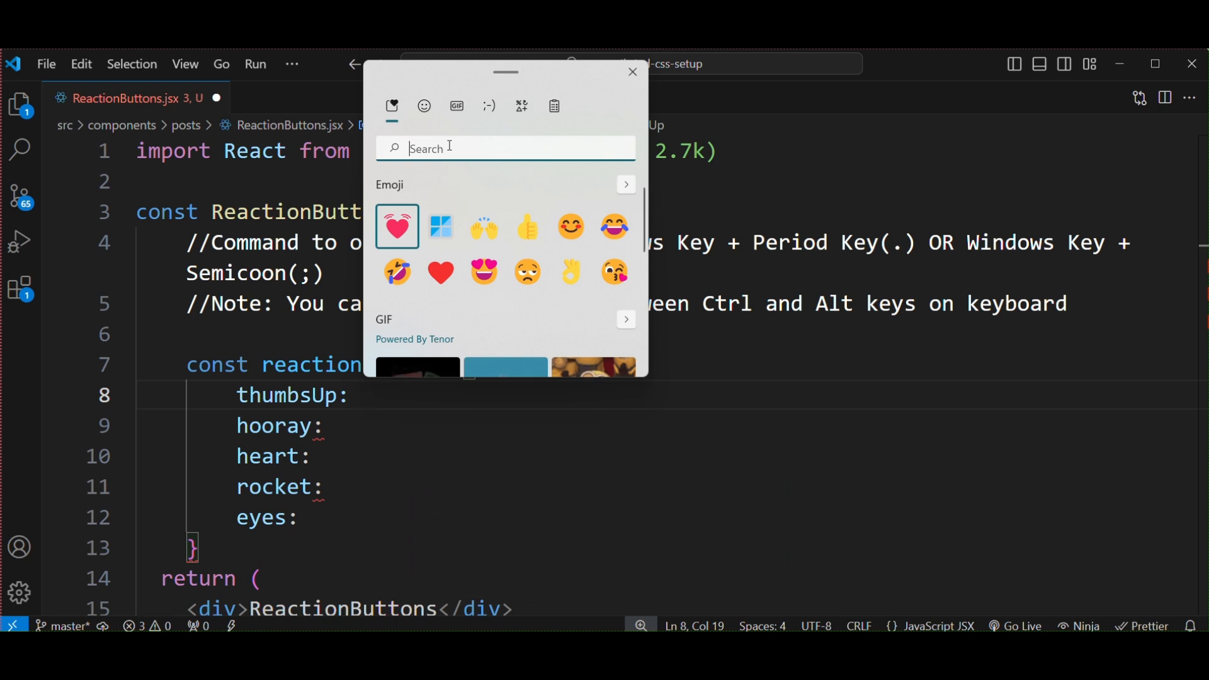
text(thu)
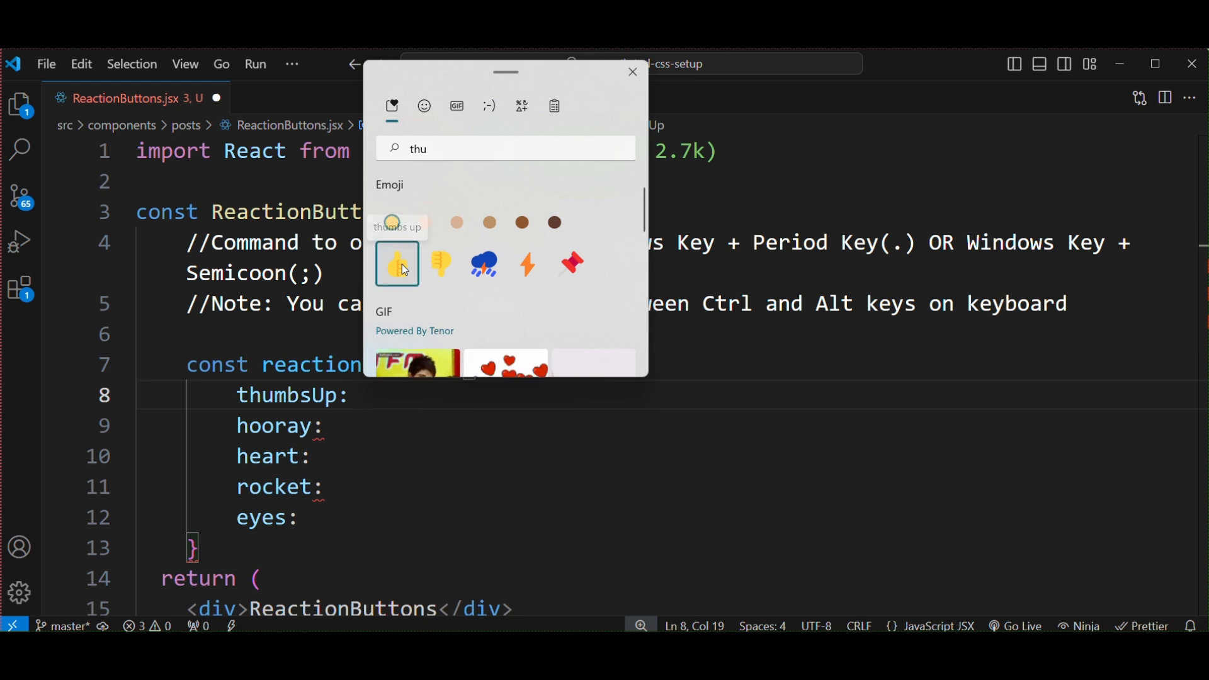
click(397, 263)
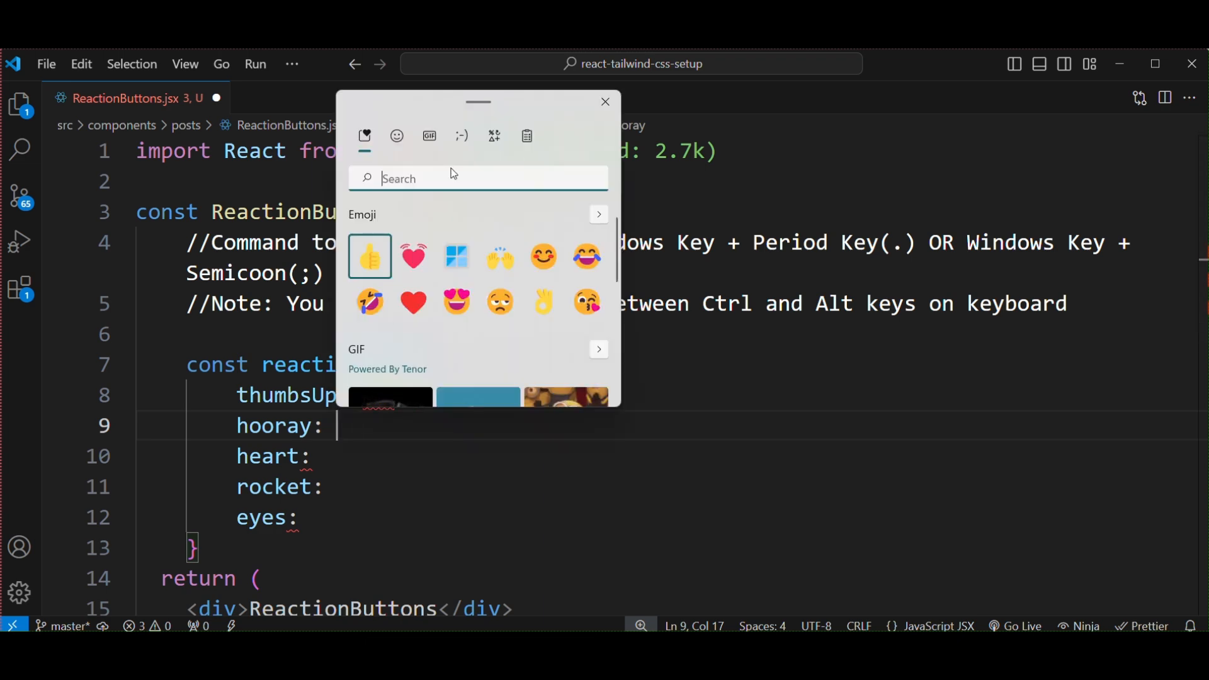
Step: Set hooray to raising hands ('hoor' search) and heart to a heart emoji
text(hoor)
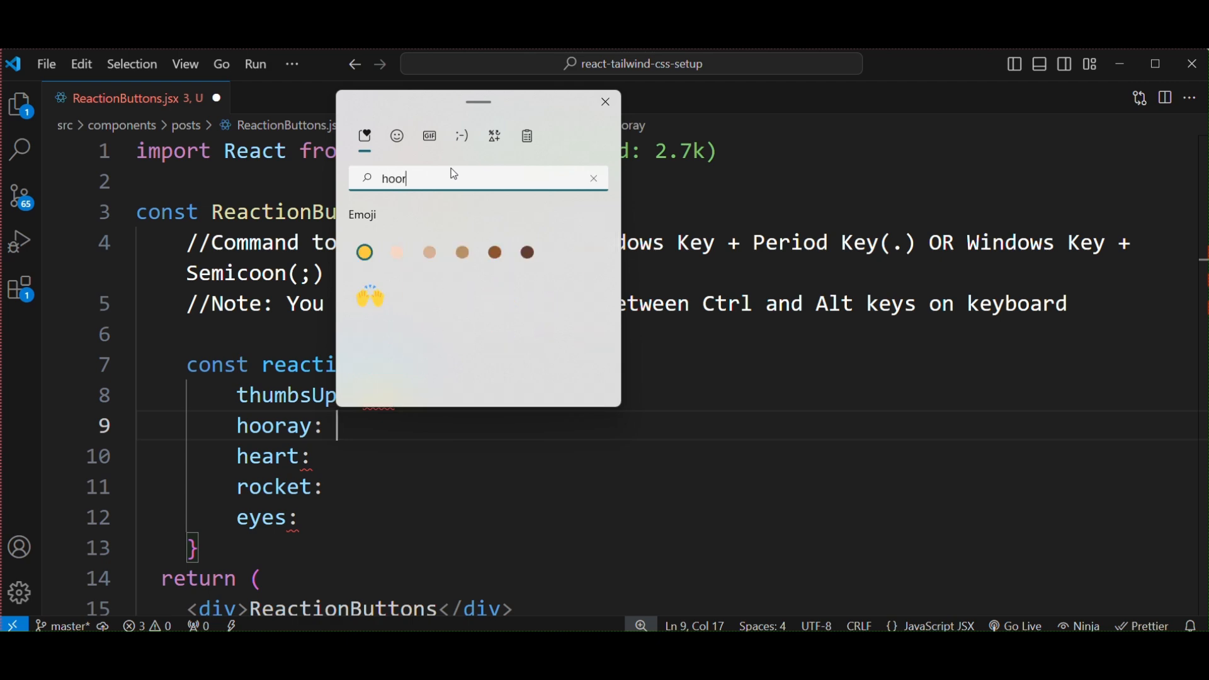
click(369, 296)
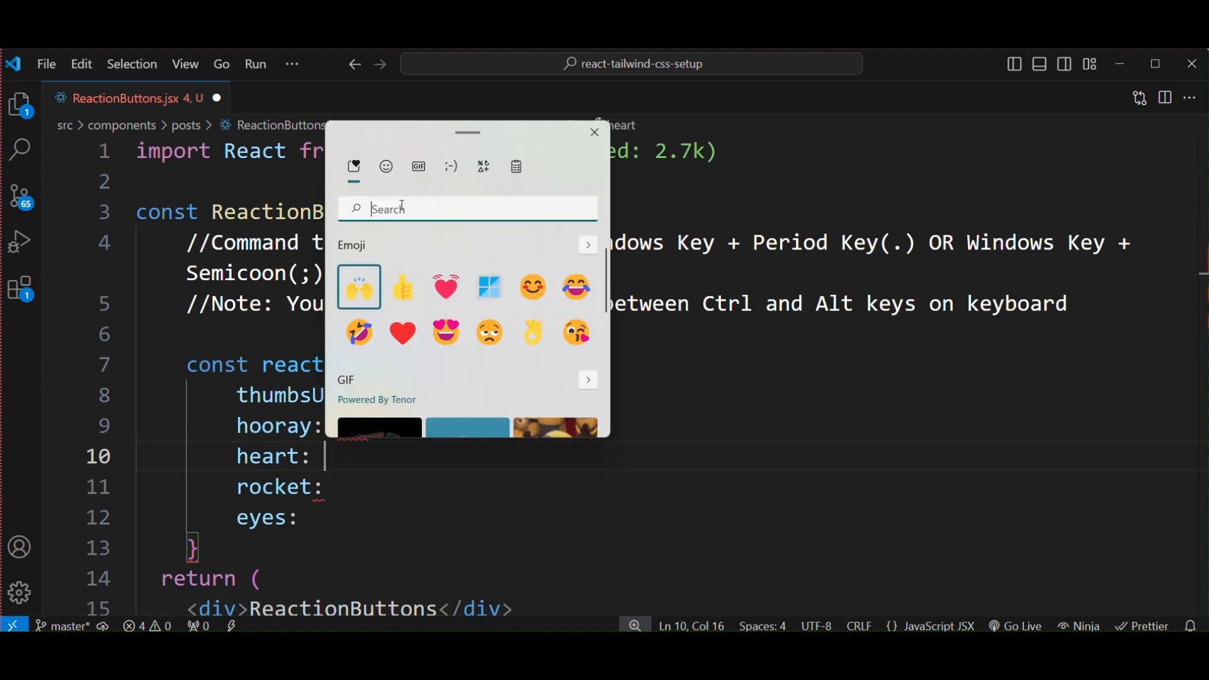
text(heart)
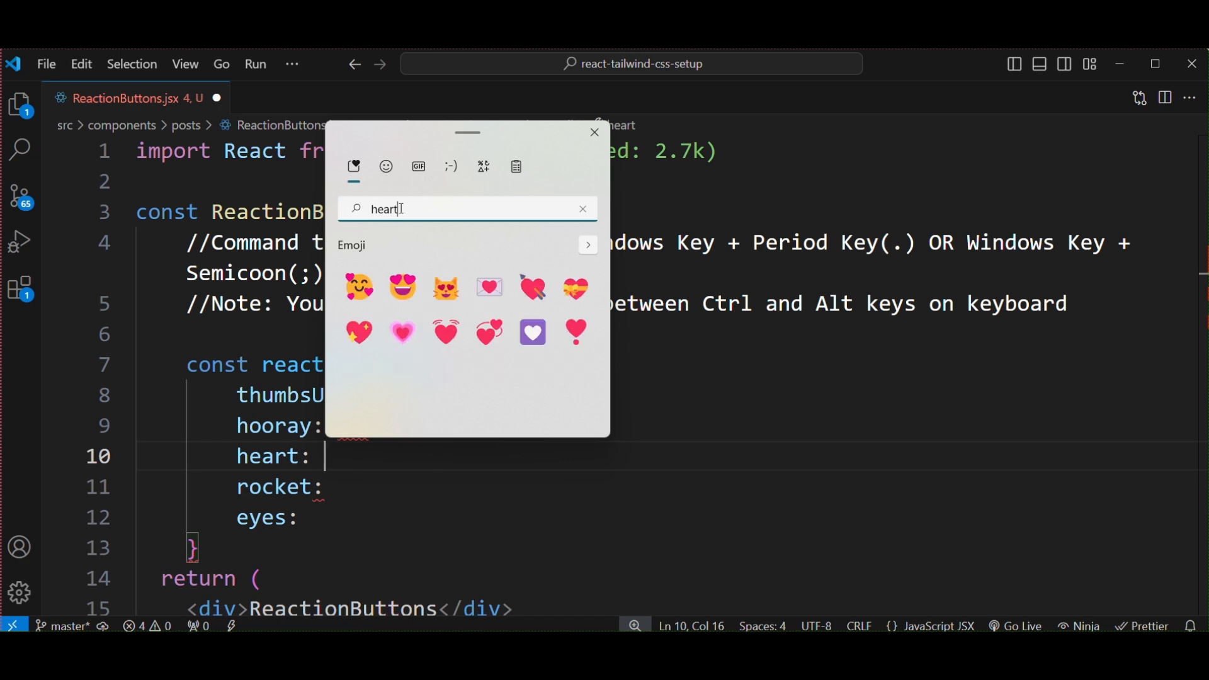
click(576, 332)
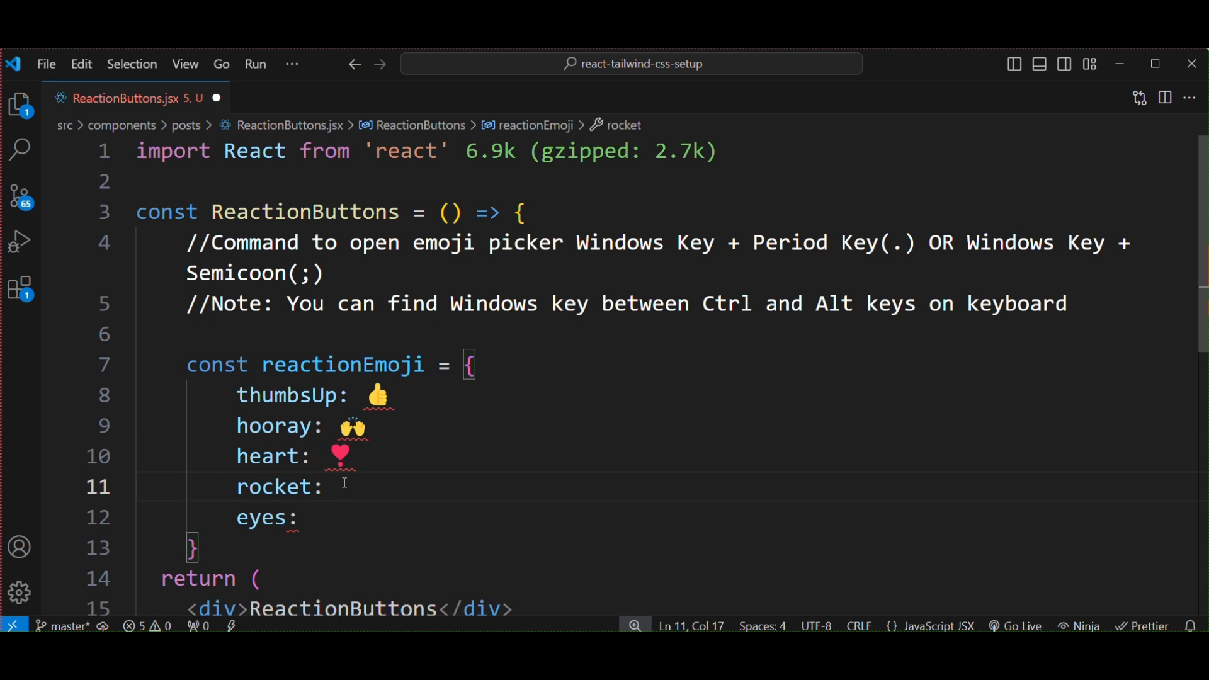
Step: Insert the rocket emoji after 'rocket:' by searching 'rocket' in the emoji picker
key(Win+.)
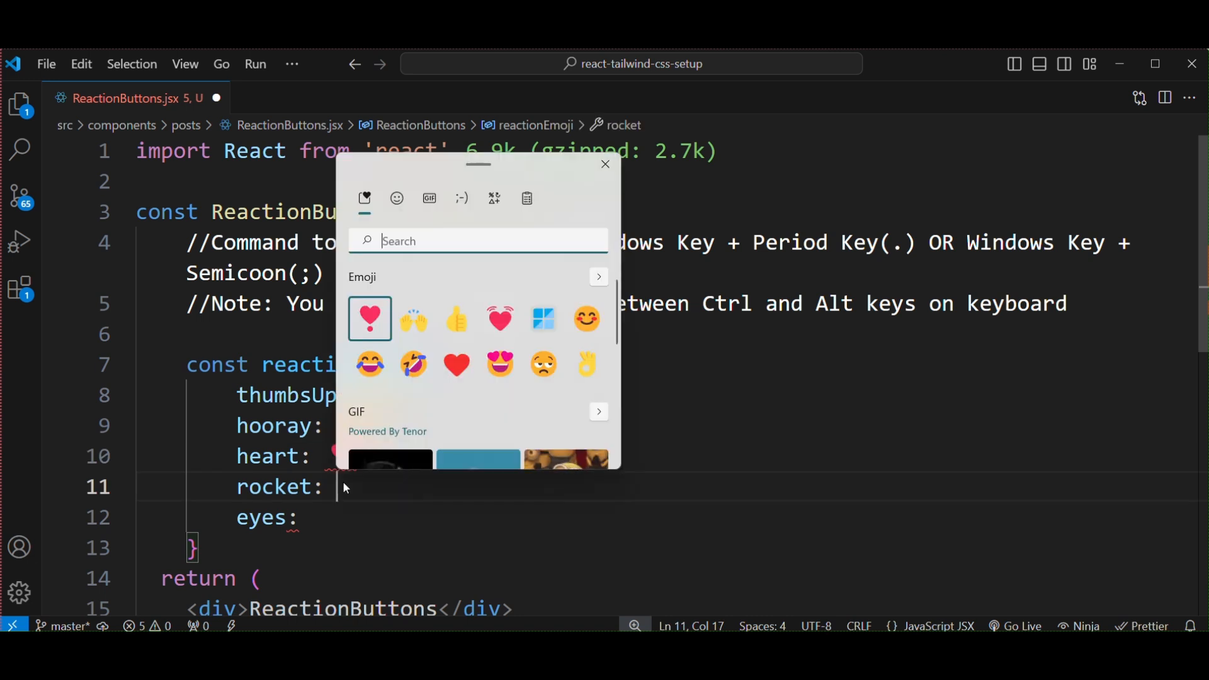
text(rocket)
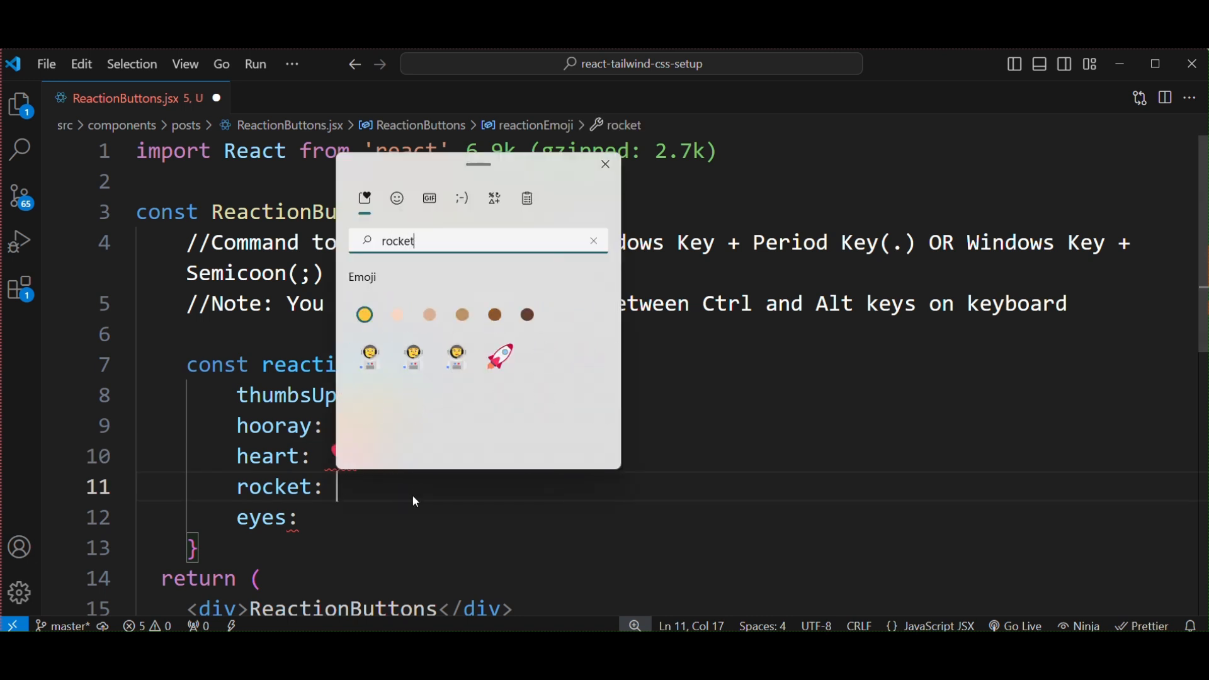
click(500, 356)
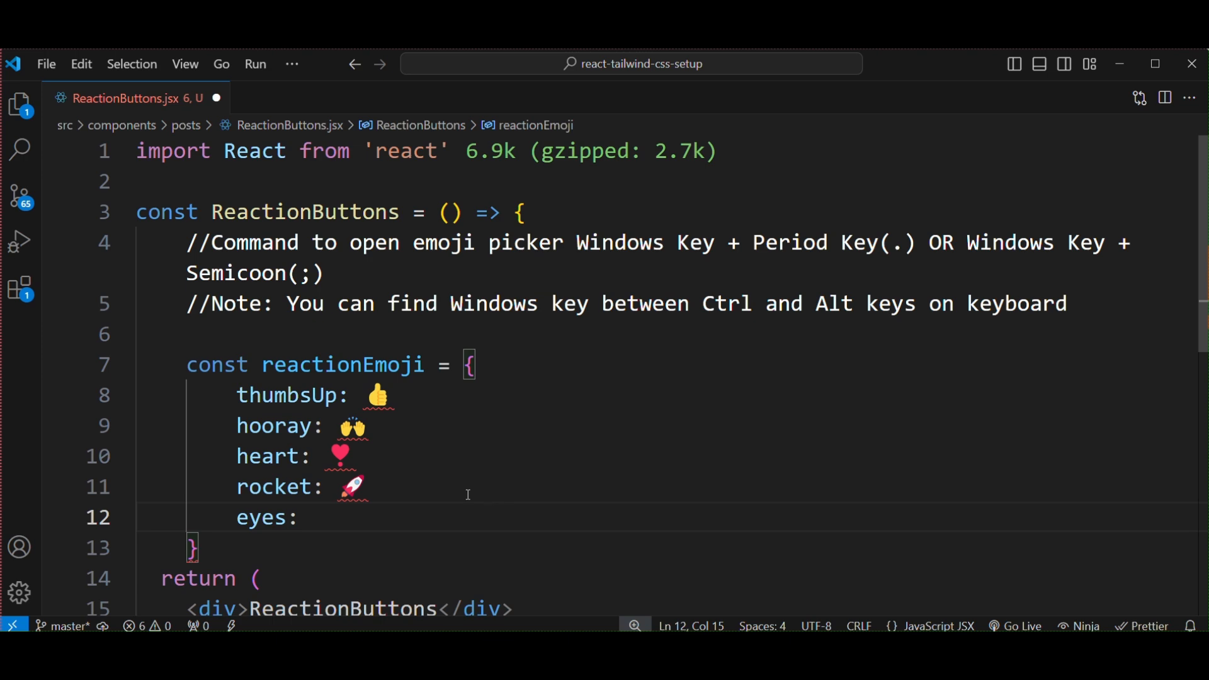
Step: Insert the eyes emoji after 'eyes:' by searching 'eye' in the emoji picker
click(316, 517)
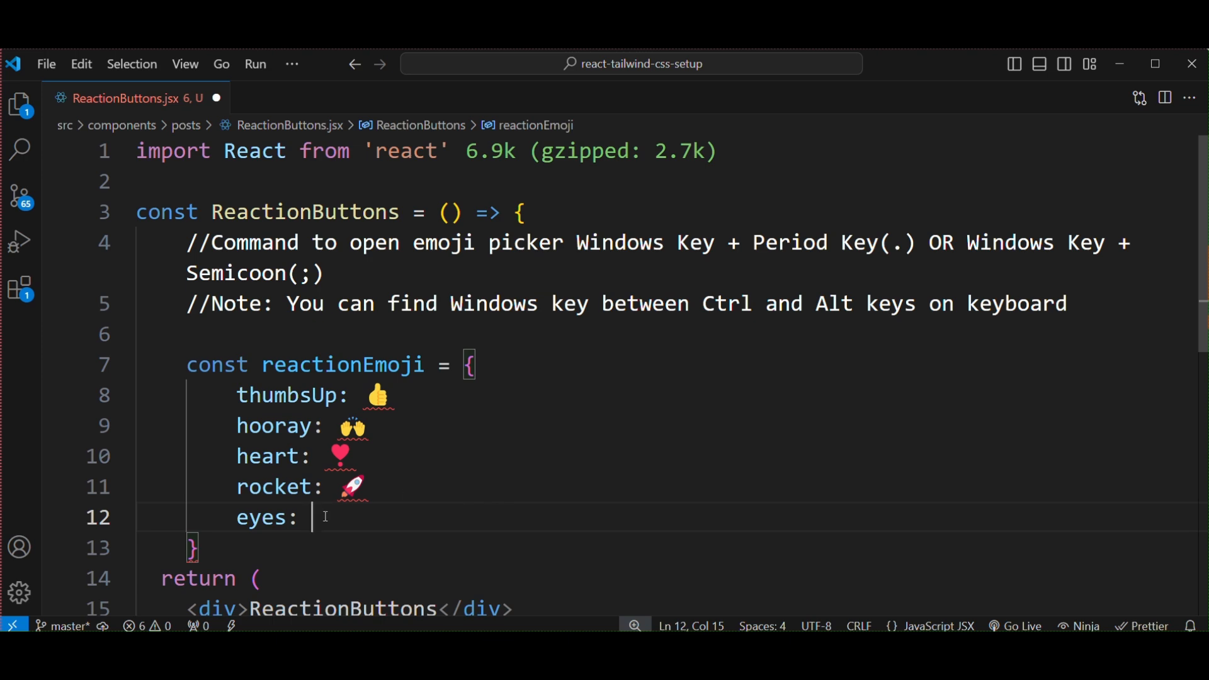
text(eyes)
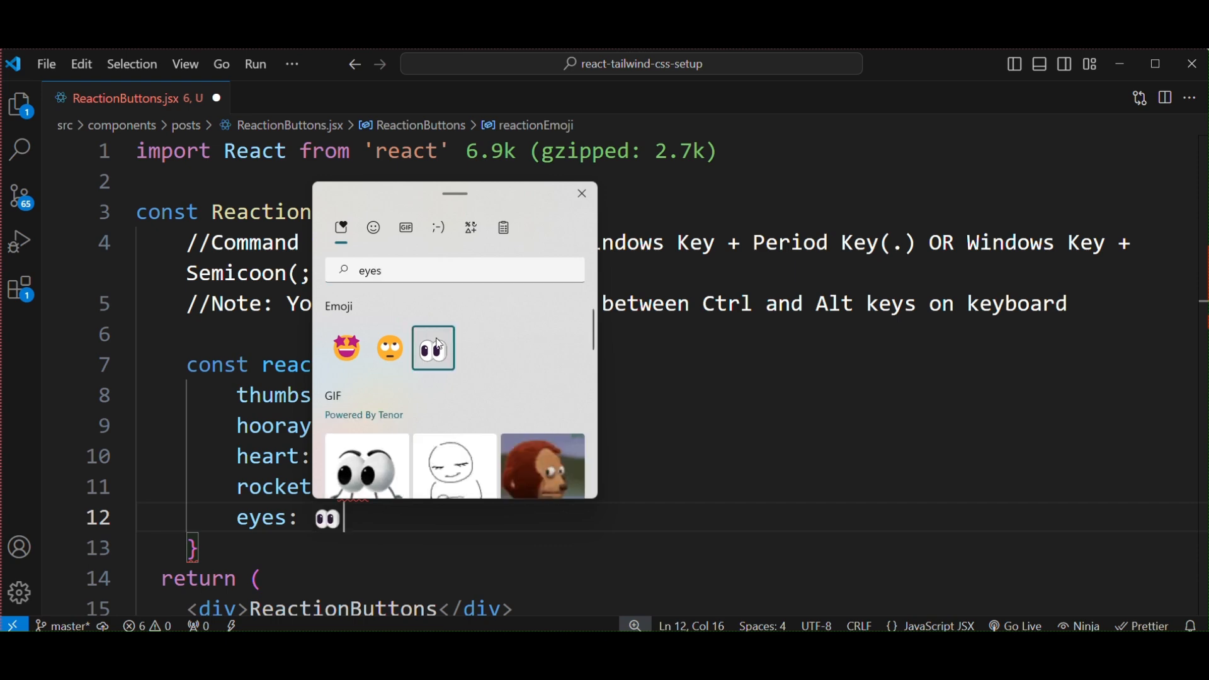
click(581, 194)
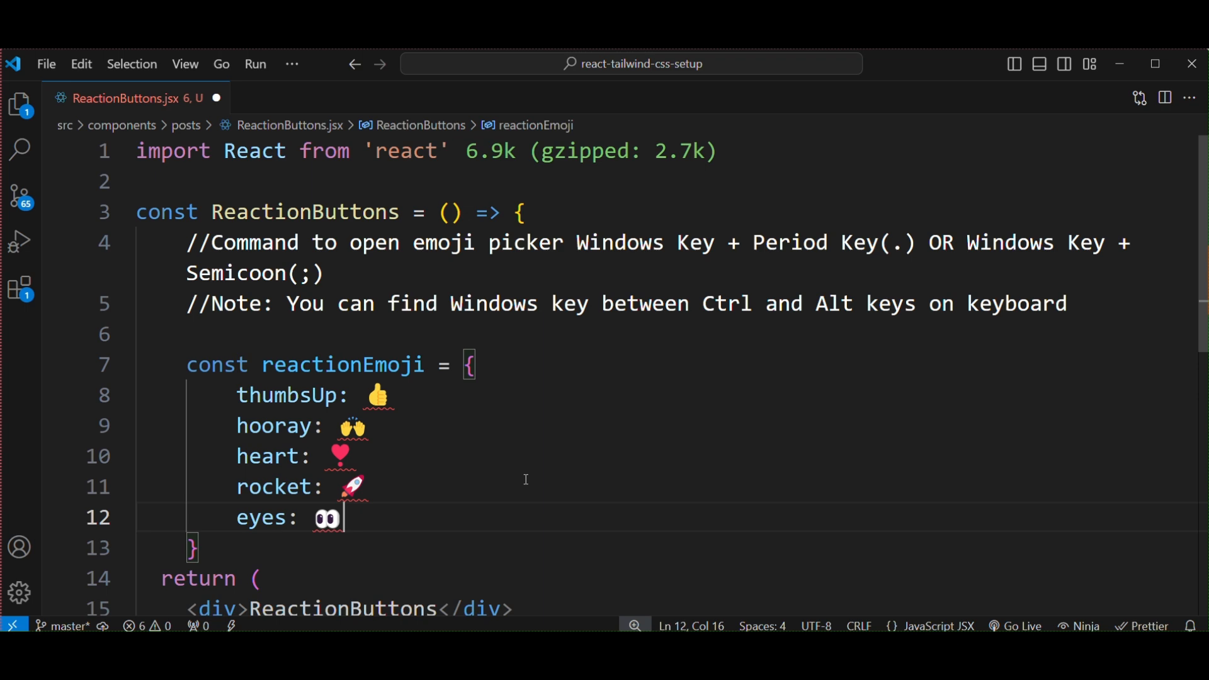
mouse_move(549, 104)
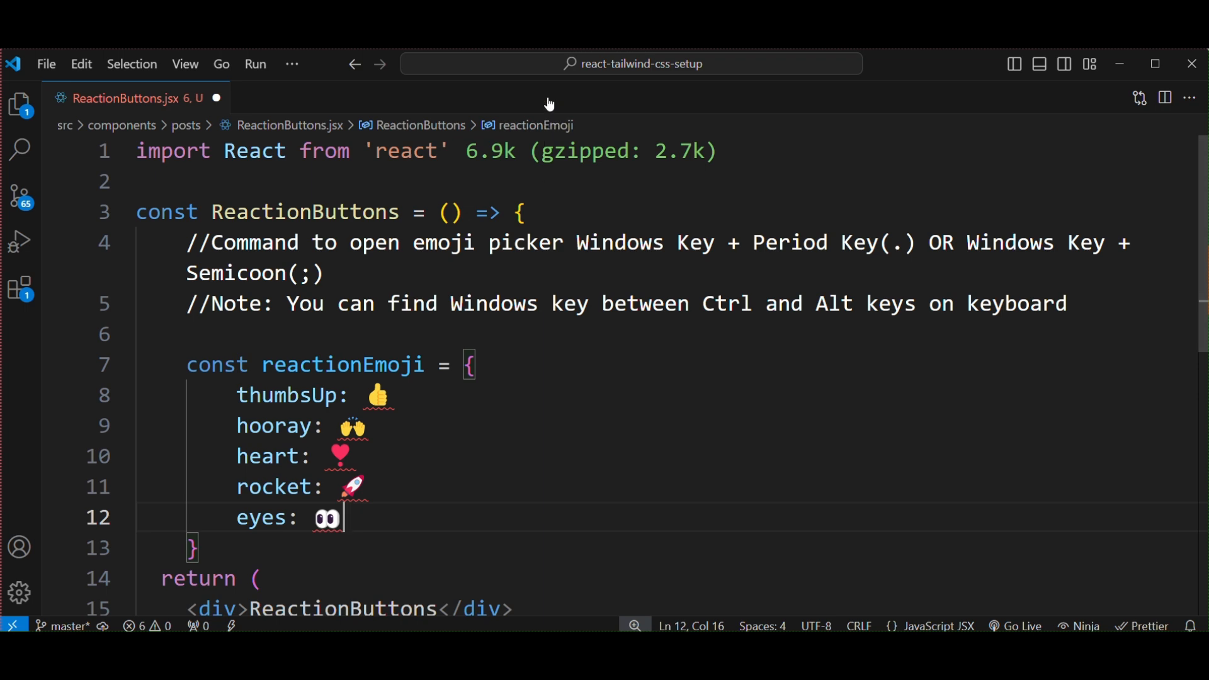